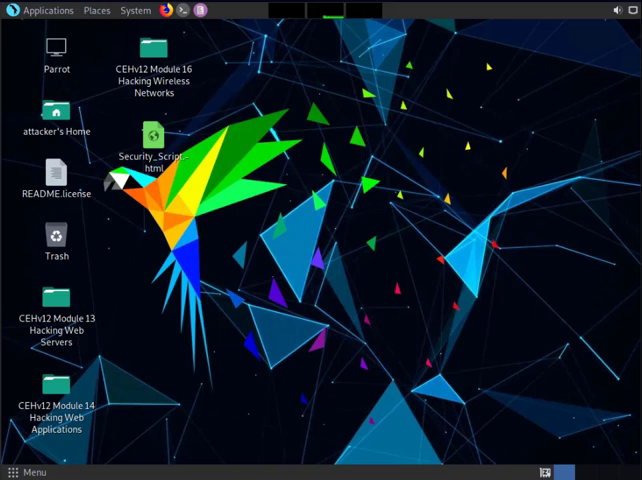
{"action": "mouse_move", "coordinate": [334, 187]}
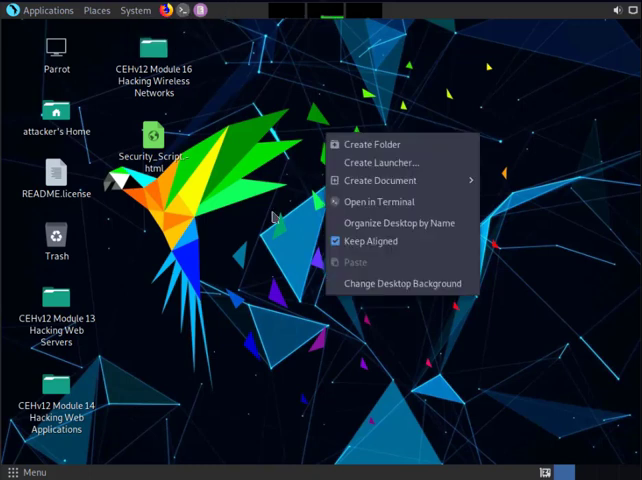
Open a terminal in the Desktop folder from the desktop's right-click menu.
{"action": "left_click", "coordinate": [385, 218]}
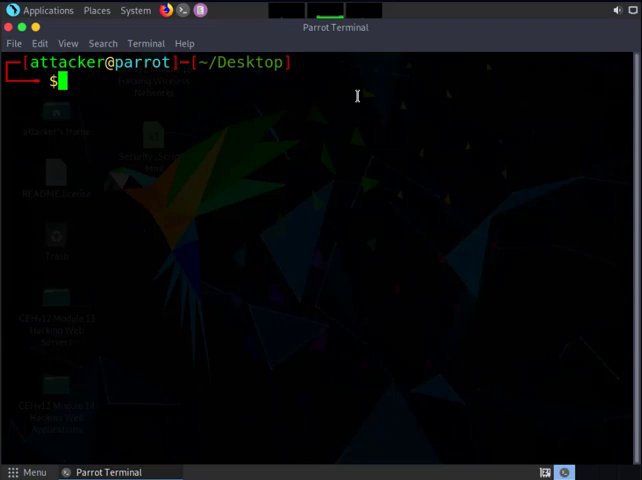
Become root with sudo su and the account password.
{"action": "type", "text": "s"}
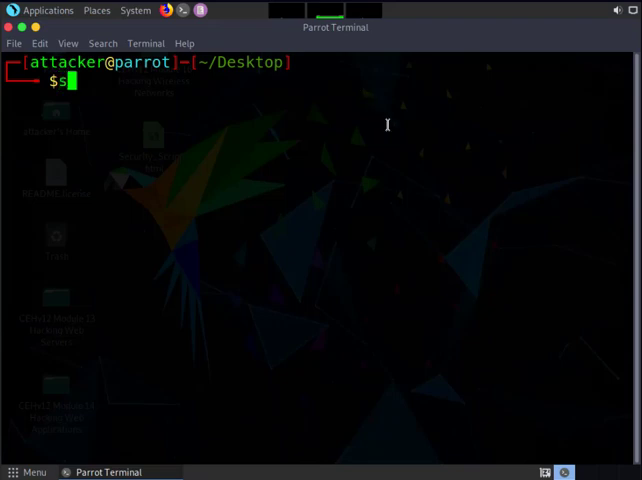
{"action": "type", "text": "udo"}
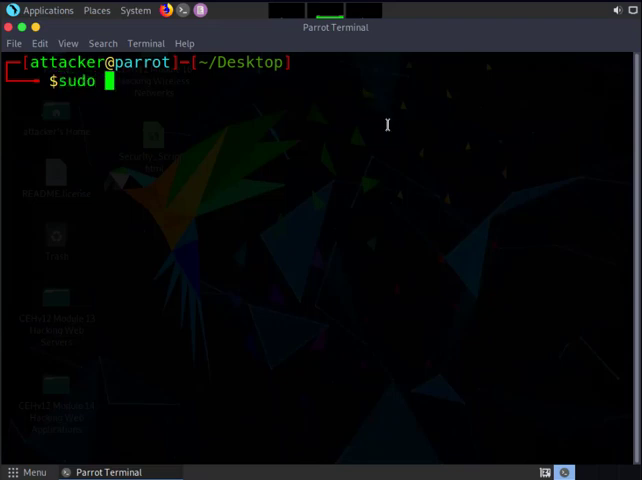
{"action": "key", "text": "Return"}
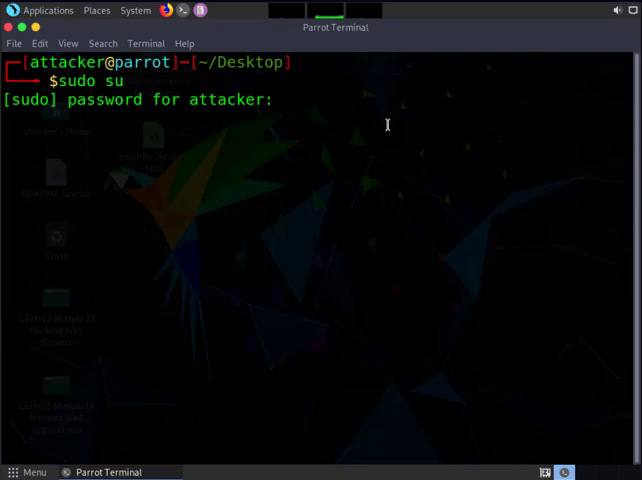
{"action": "key", "text": "Return"}
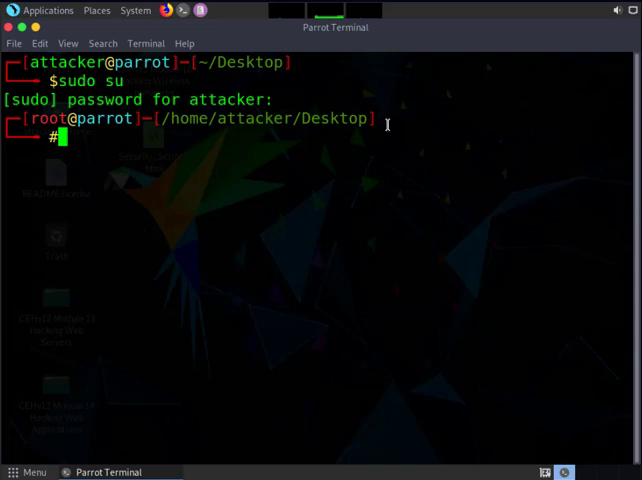
Switch to root's home directory with cd, checking with pwd, and clear the screen.
{"action": "type", "text": "pwd"}
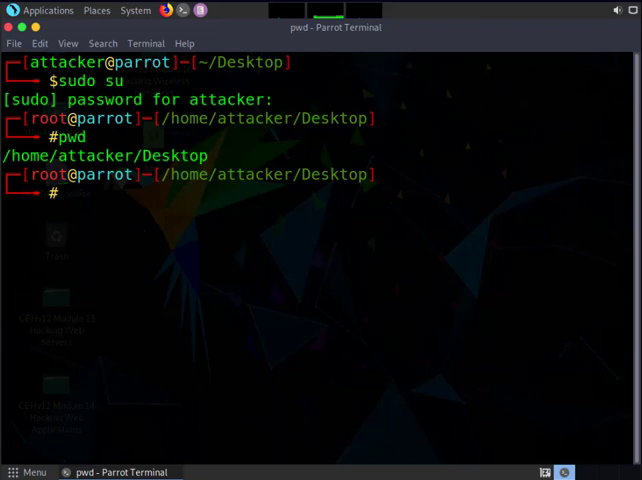
{"action": "type", "text": "cd"}
{"action": "type", "text": "pw"}
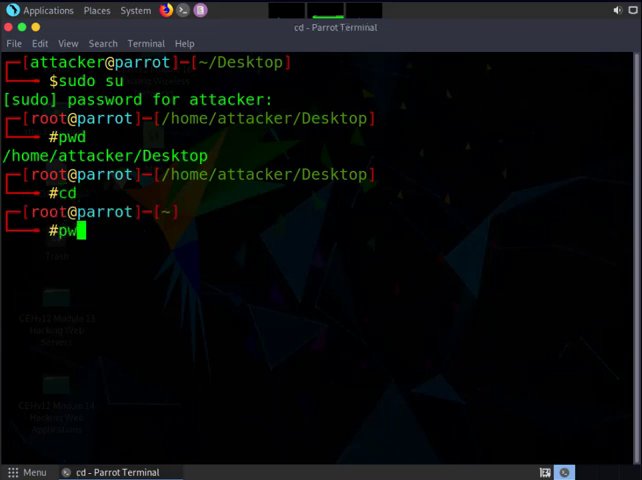
{"action": "key", "text": "Return"}
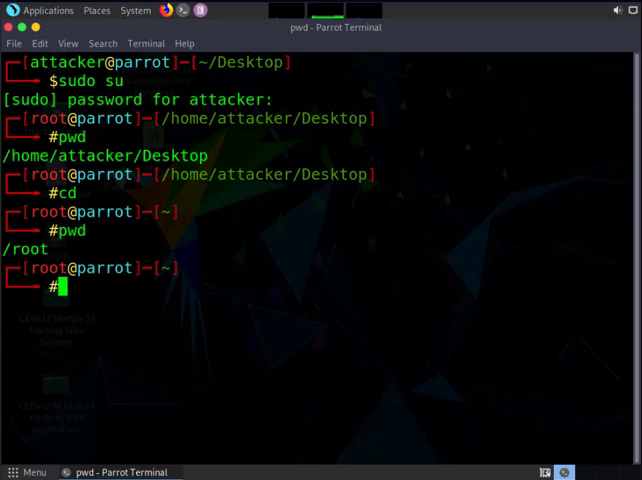
{"action": "type", "text": "clear"}
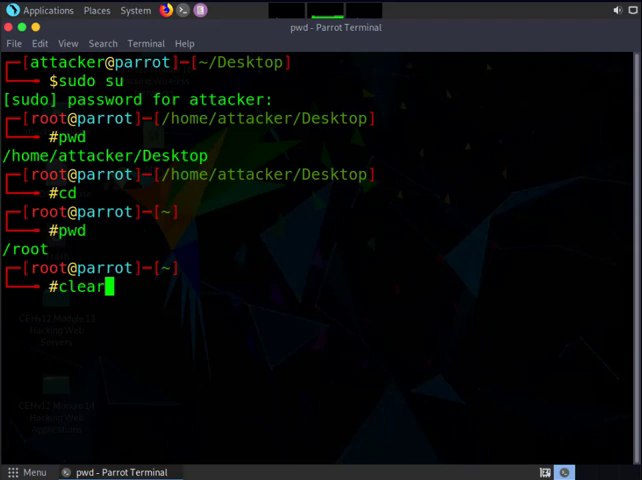
{"action": "key", "text": "Return"}
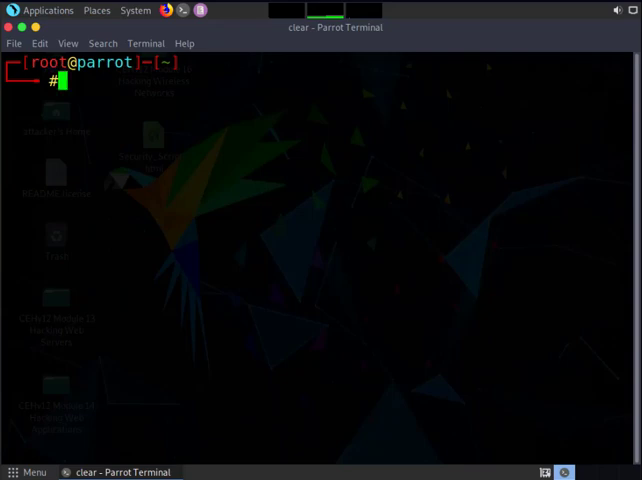
Run 'theHarvester -d microsoft.com -l 200 -b baidu'.
{"action": "type", "text": "the"}
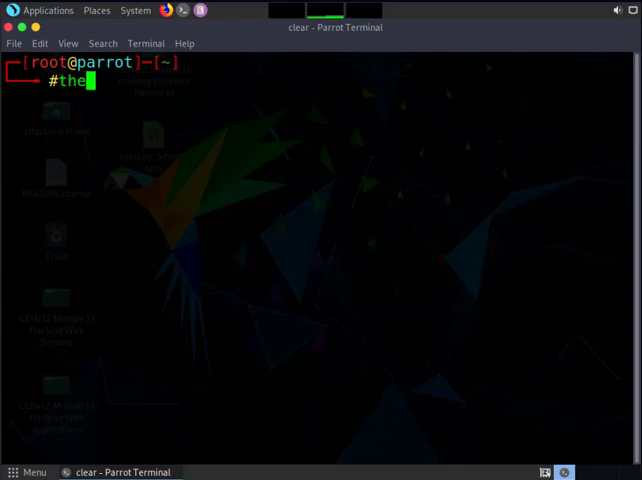
{"action": "type", "text": "Ha"}
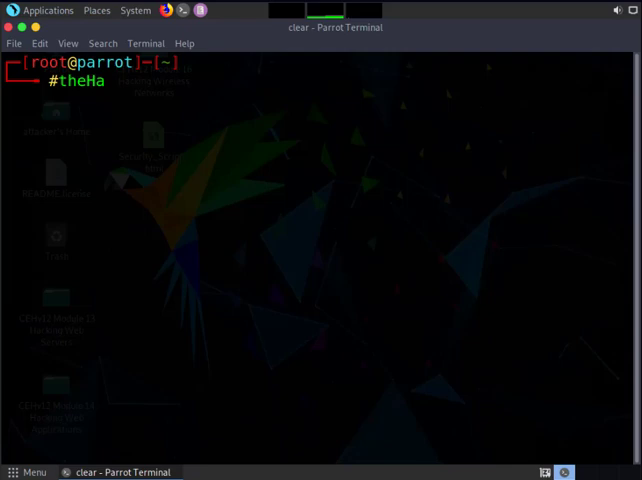
{"action": "type", "text": "rvester"}
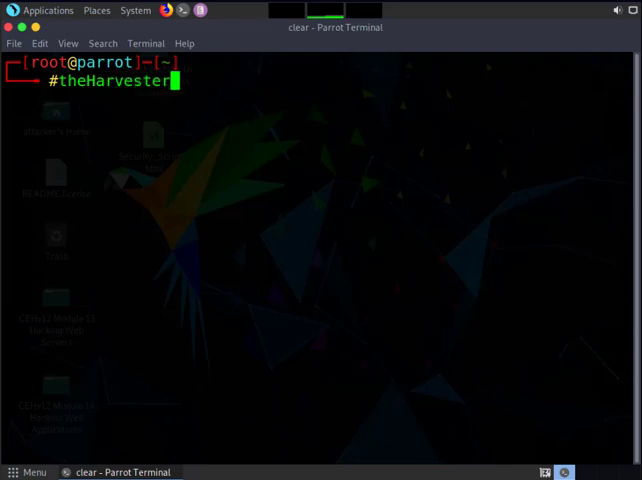
{"action": "type", "text": "-"}
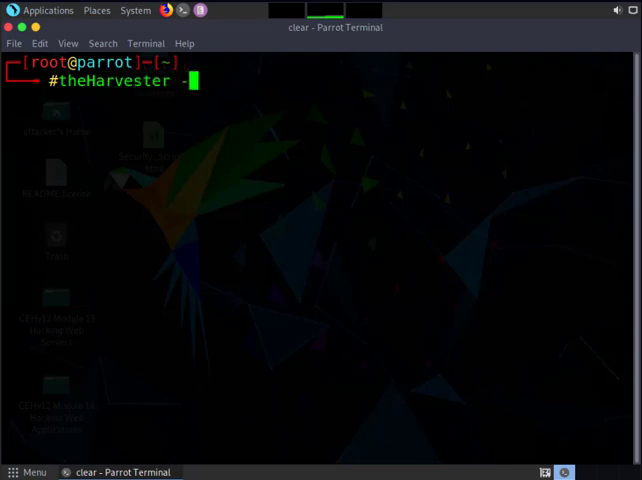
{"action": "type", "text": "d"}
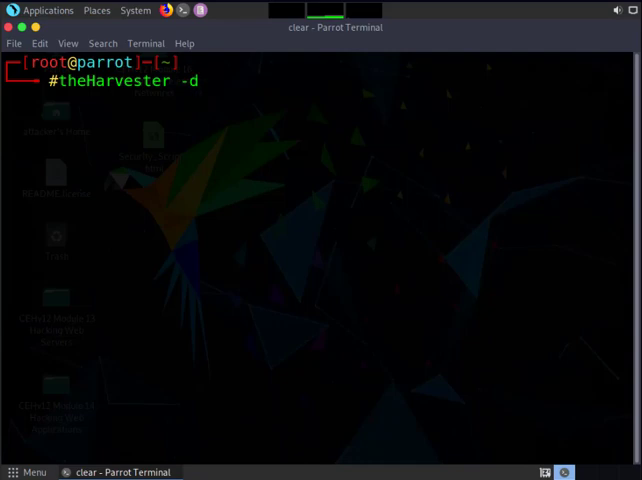
{"action": "type", "text": "micros"}
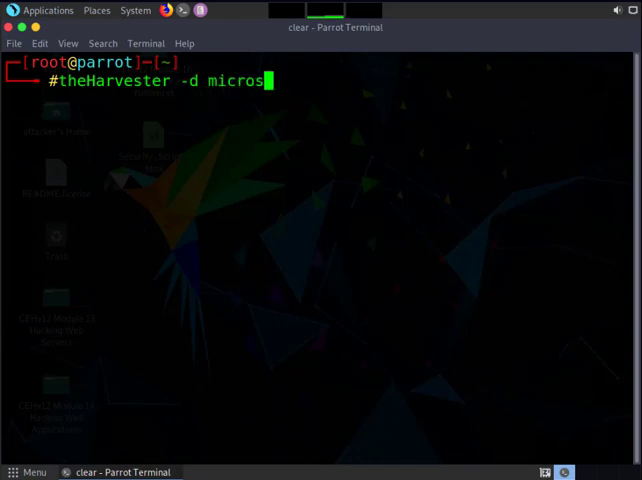
{"action": "type", "text": "oft.com"}
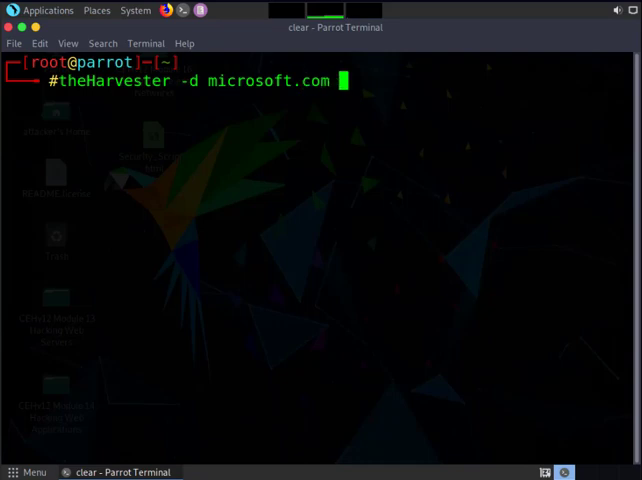
{"action": "type", "text": "-l"}
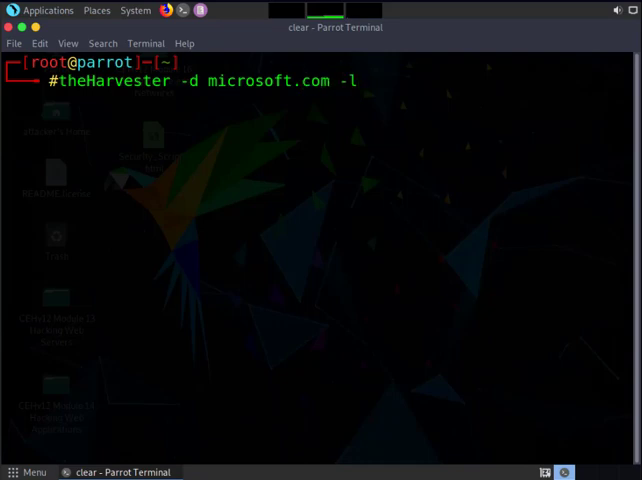
{"action": "type", "text": "200"}
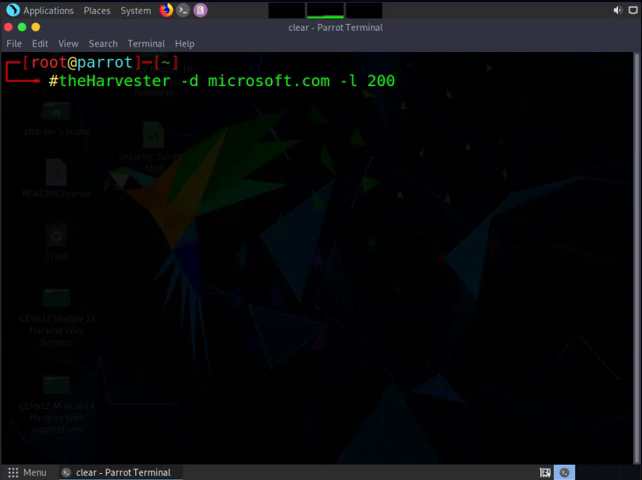
{"action": "type", "text": "-b b"}
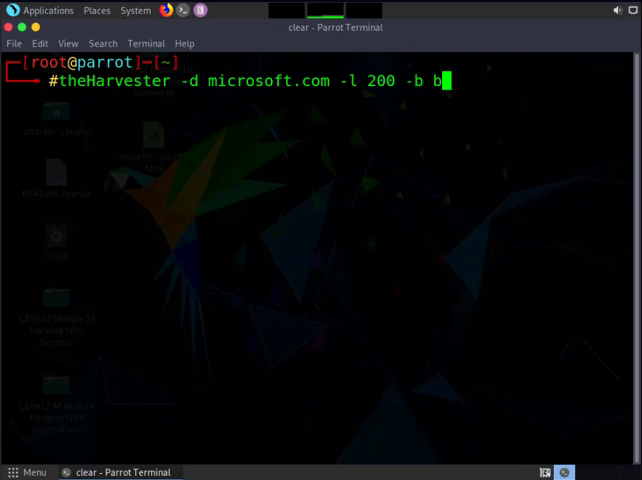
{"action": "type", "text": "aidu"}
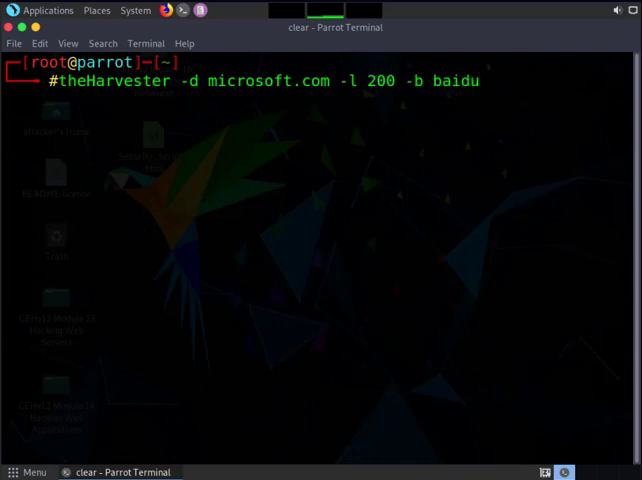
{"action": "key", "text": "Return"}
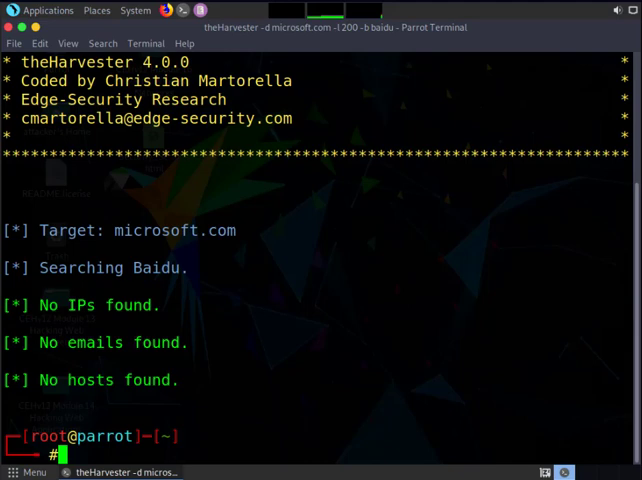
Rerun the previous theHarvester command with google instead of baidu as the source.
{"action": "type", "text": "theHarvester -d microsoft.com -l 200 -b baidu"}
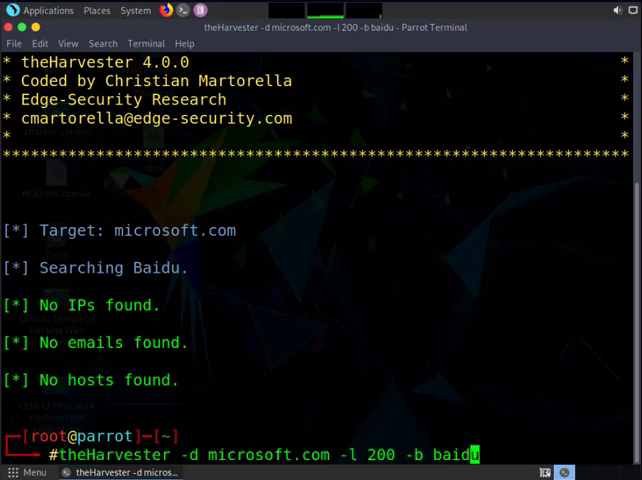
{"action": "key", "text": "BackSpace"}
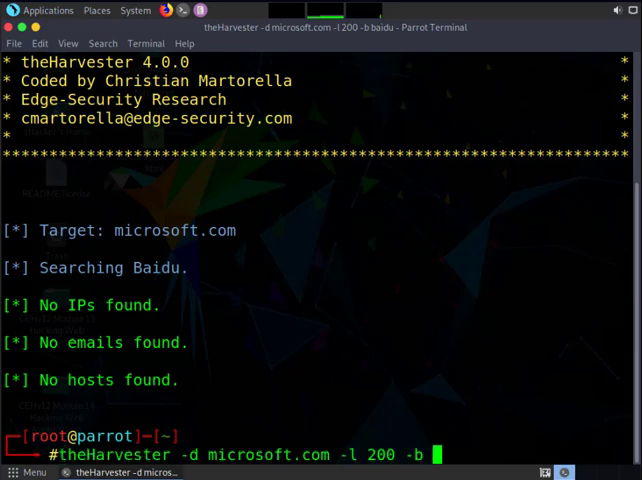
{"action": "type", "text": " google"}
{"action": "key", "text": "Return"}
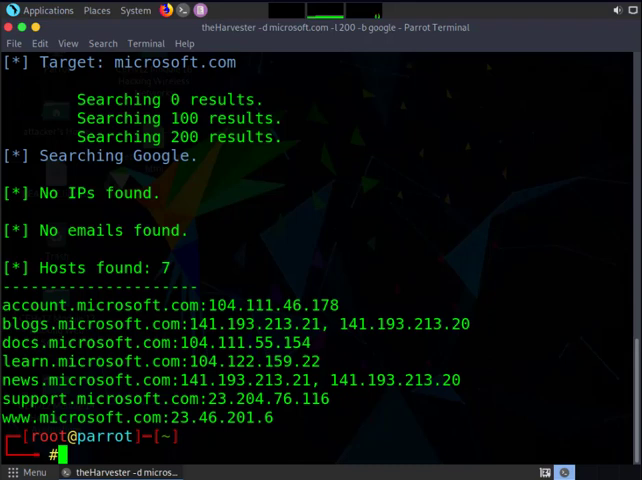
Rerun theHarvester on microsoft.com with the source changed from google to linkedin.
{"action": "type", "text": "theHarvester -d microsoft.com -l 200 -b google"}
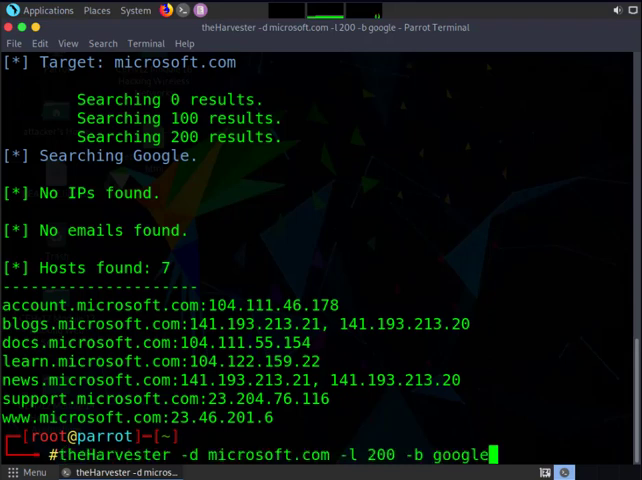
{"action": "key", "text": "BackSpace"}
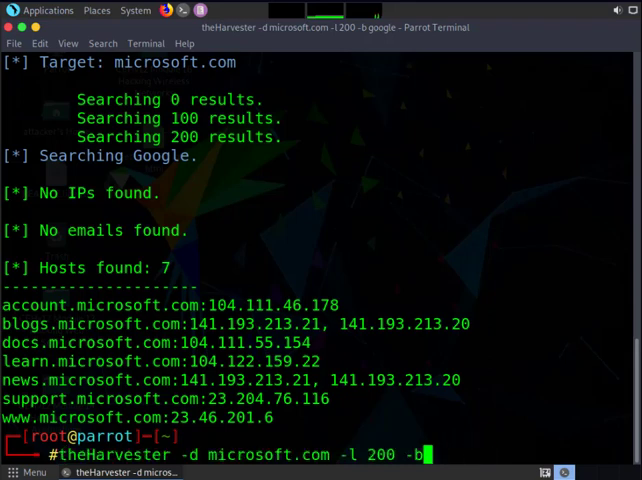
{"action": "type", "text": "link"}
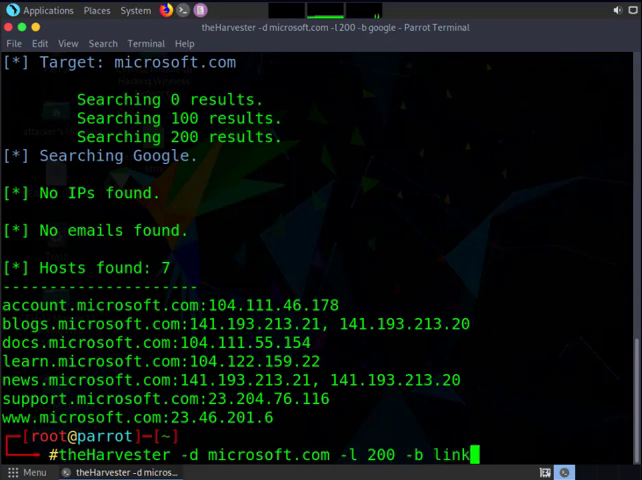
{"action": "type", "text": "edin"}
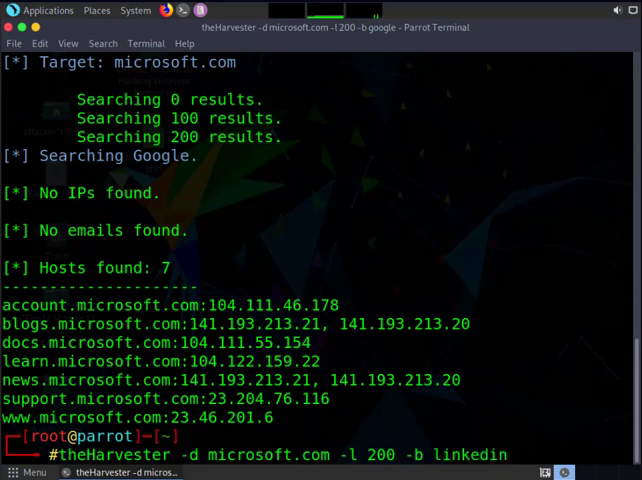
{"action": "key", "text": "Return"}
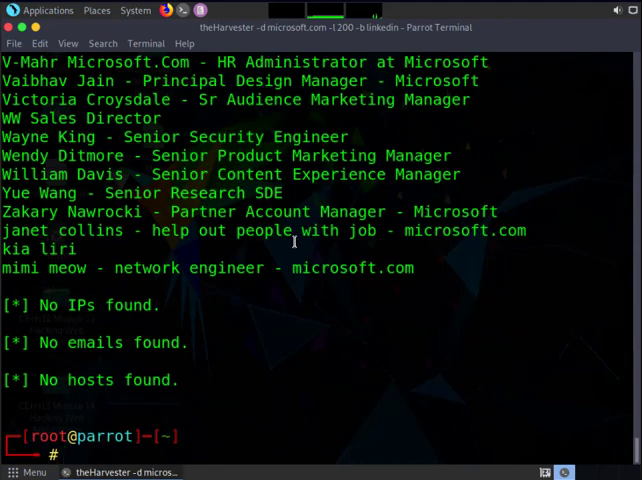
{"action": "scroll", "scroll_direction": "up", "scroll_amount": 3}
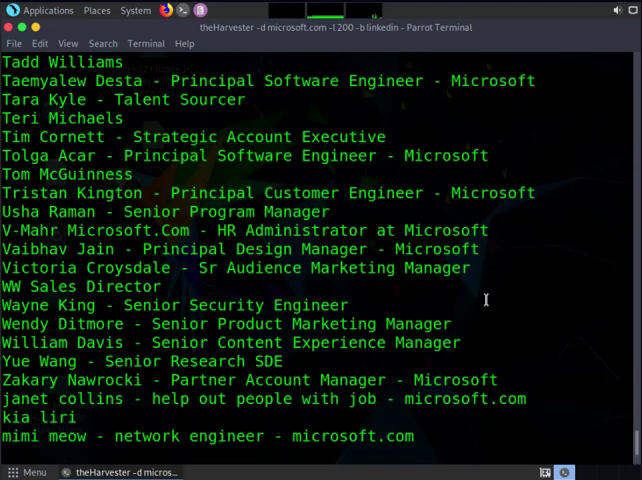
{"action": "scroll", "scroll_direction": "up", "scroll_amount": 3}
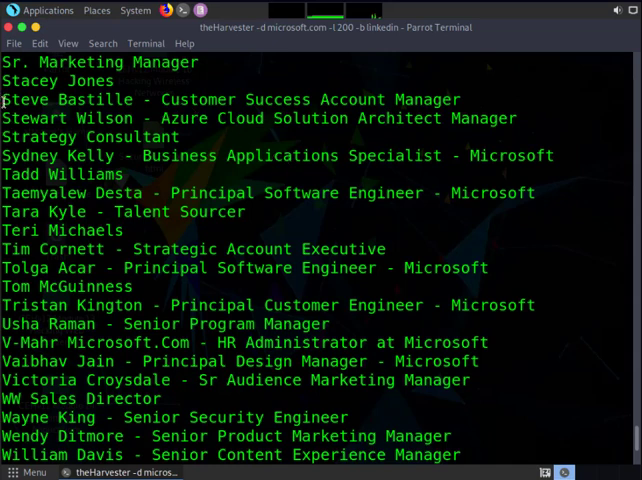
{"action": "double_click", "coordinate": [68, 99]}
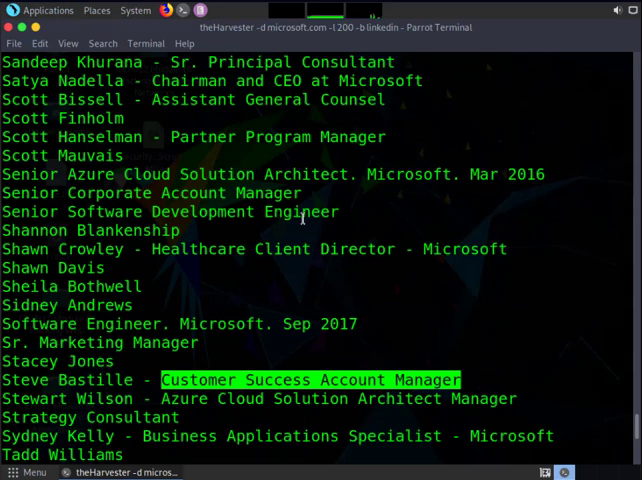
{"action": "scroll", "scroll_direction": "up", "scroll_amount": 3}
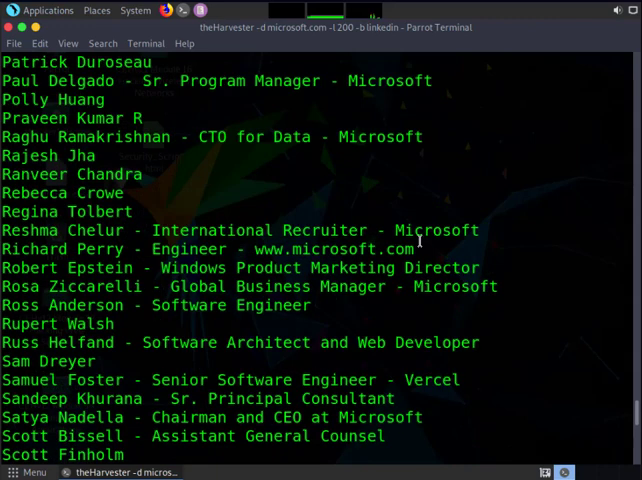
{"action": "scroll", "scroll_direction": "up", "scroll_amount": 3}
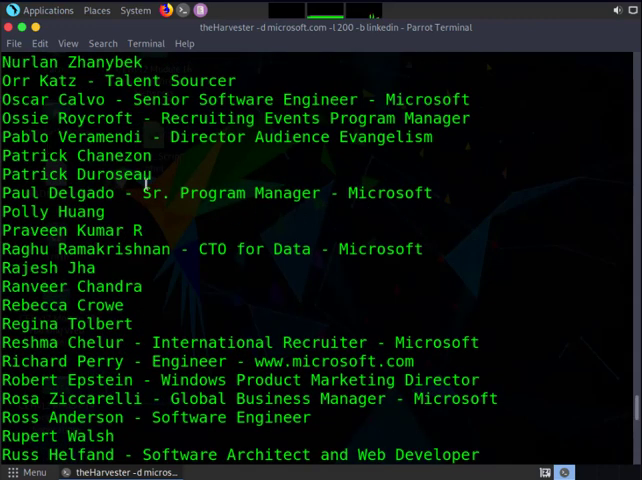
{"action": "scroll", "scroll_direction": "up", "scroll_amount": 3}
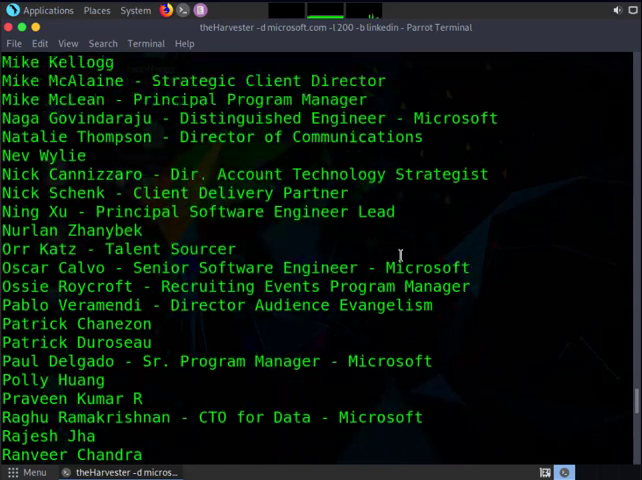
{"action": "scroll", "scroll_direction": "up", "scroll_amount": 3}
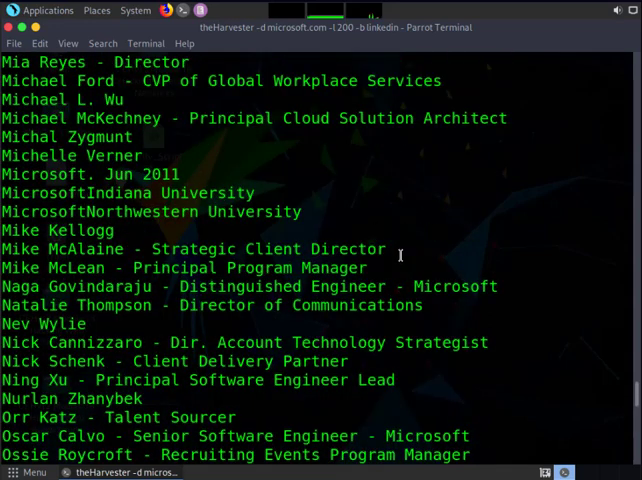
{"action": "scroll", "scroll_direction": "up", "scroll_amount": 3}
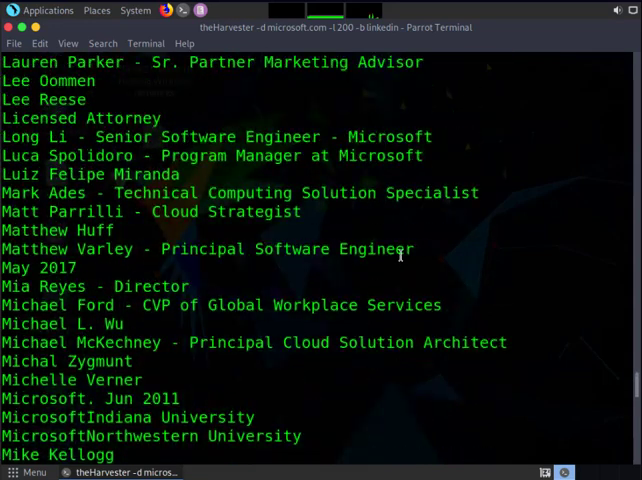
{"action": "scroll", "scroll_direction": "up", "scroll_amount": 3}
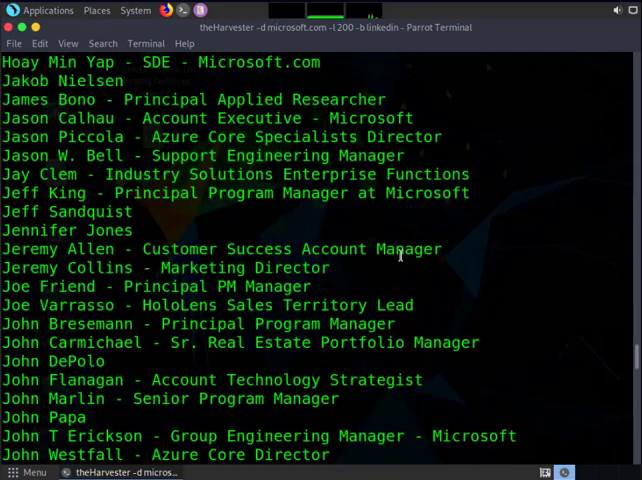
{"action": "scroll", "scroll_direction": "up", "scroll_amount": 3}
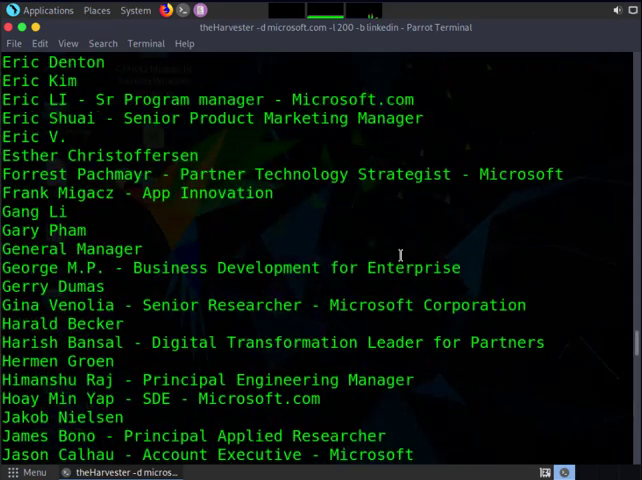
{"action": "scroll", "scroll_direction": "up", "scroll_amount": 3}
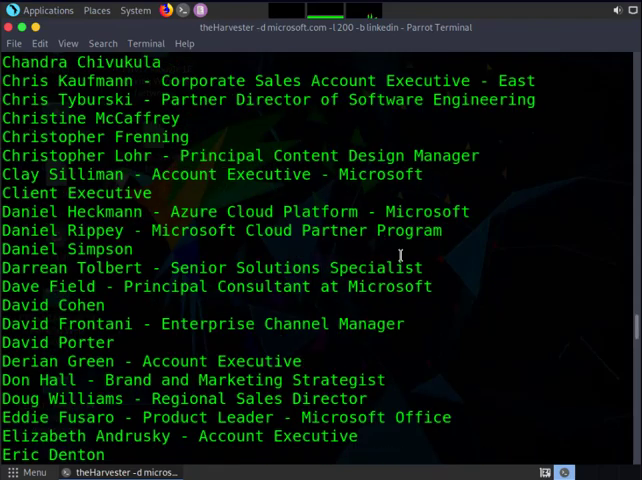
{"action": "scroll", "scroll_direction": "up", "scroll_amount": 3}
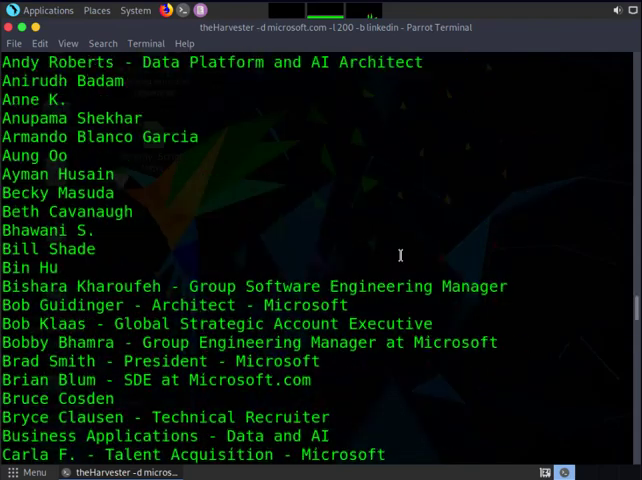
{"action": "scroll", "scroll_direction": "up", "scroll_amount": 3}
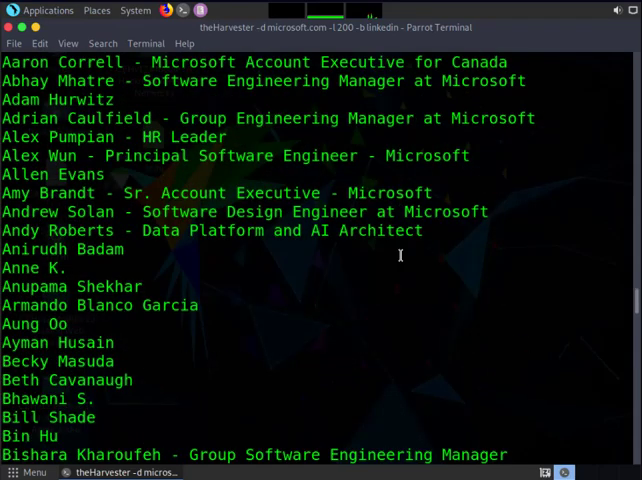
{"action": "scroll", "scroll_direction": "down", "scroll_amount": 3}
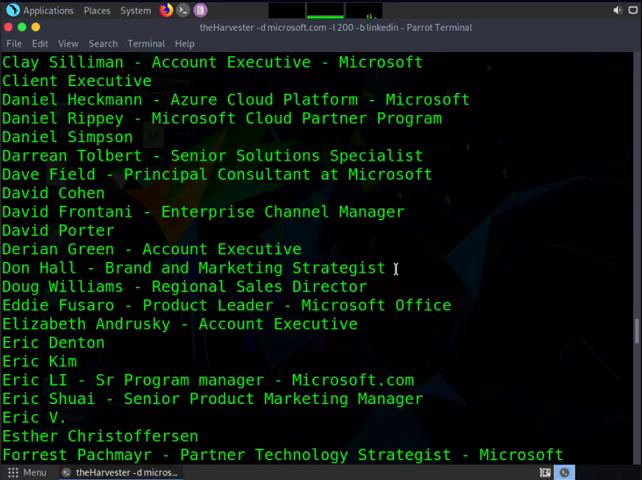
{"action": "scroll", "scroll_direction": "down", "scroll_amount": 3}
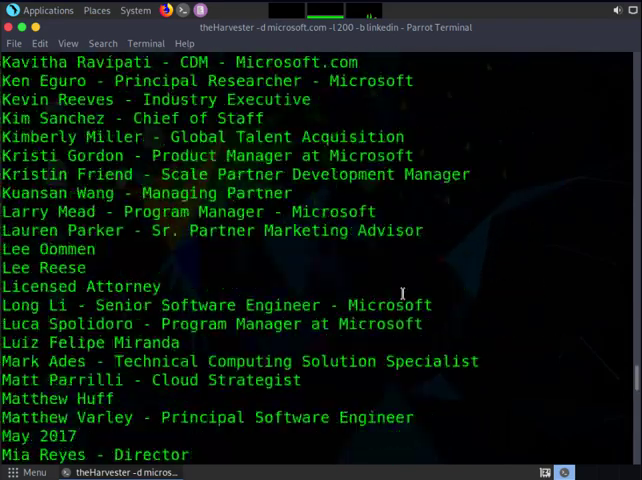
{"action": "scroll", "scroll_direction": "down", "scroll_amount": 3}
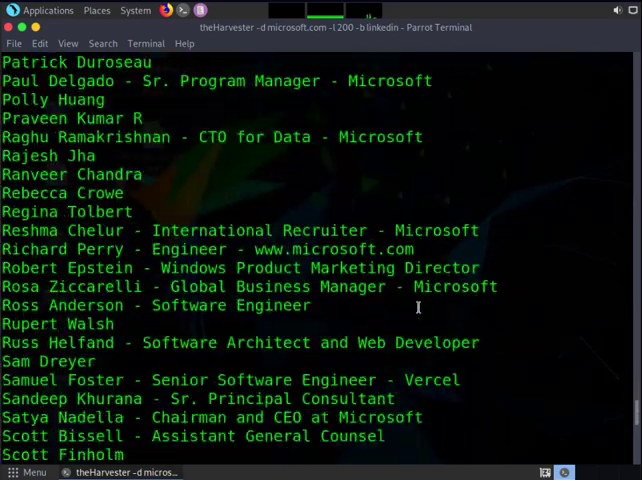
{"action": "scroll", "scroll_direction": "down", "scroll_amount": 3}
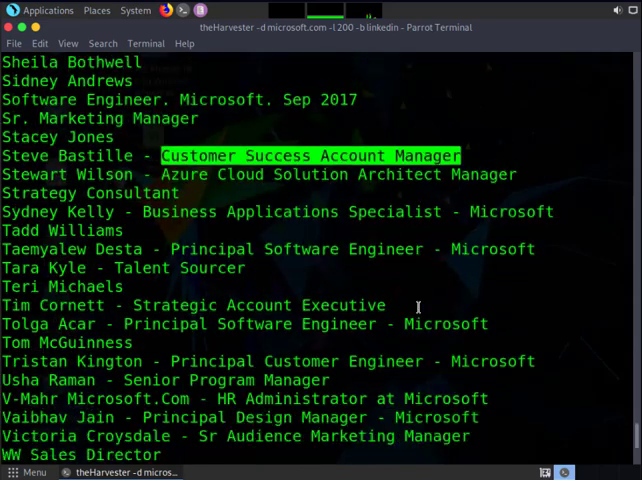
{"action": "scroll", "scroll_direction": "down", "scroll_amount": 3}
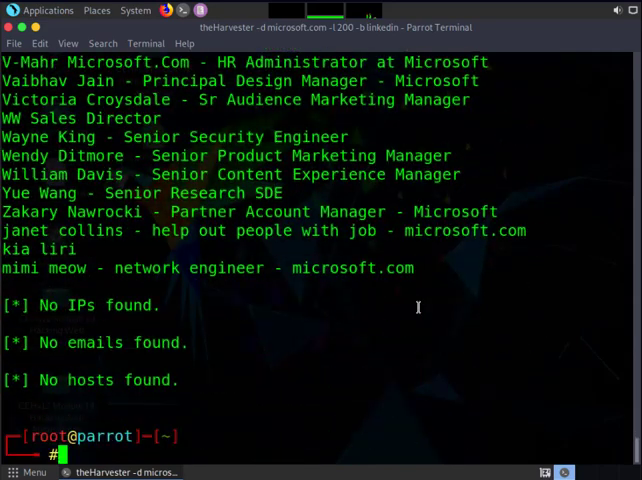